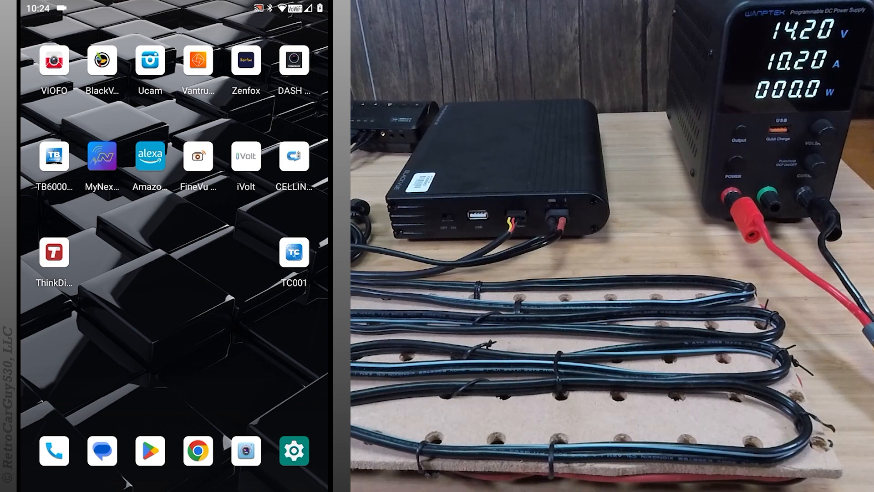
Step: Launch the BlackVue app to connect to the B-130X battery pack
{"action": "left_click", "coordinate": [101, 60]}
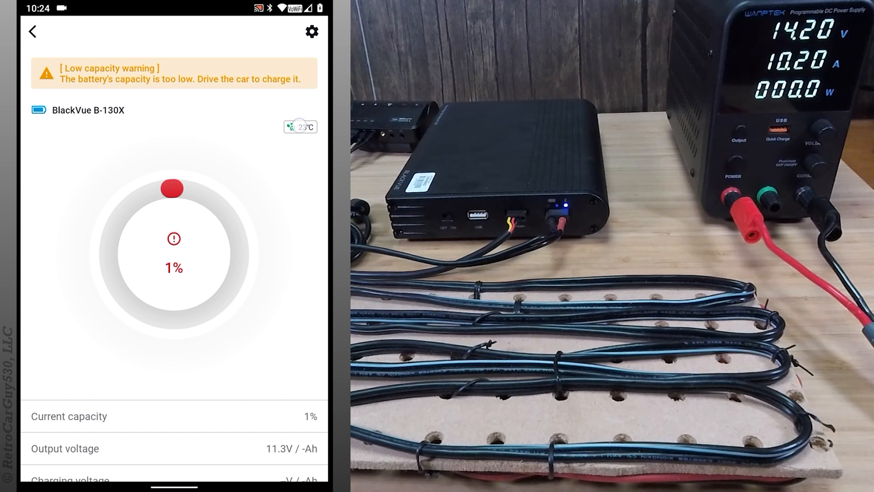
Step: Toggle the B-130X temperature badge from °C to °F, showing 73°F
{"action": "left_click", "coordinate": [300, 126]}
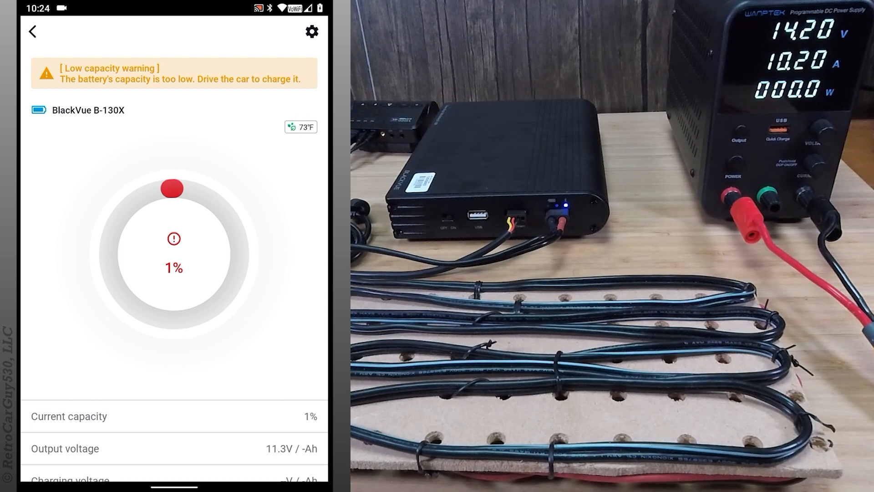